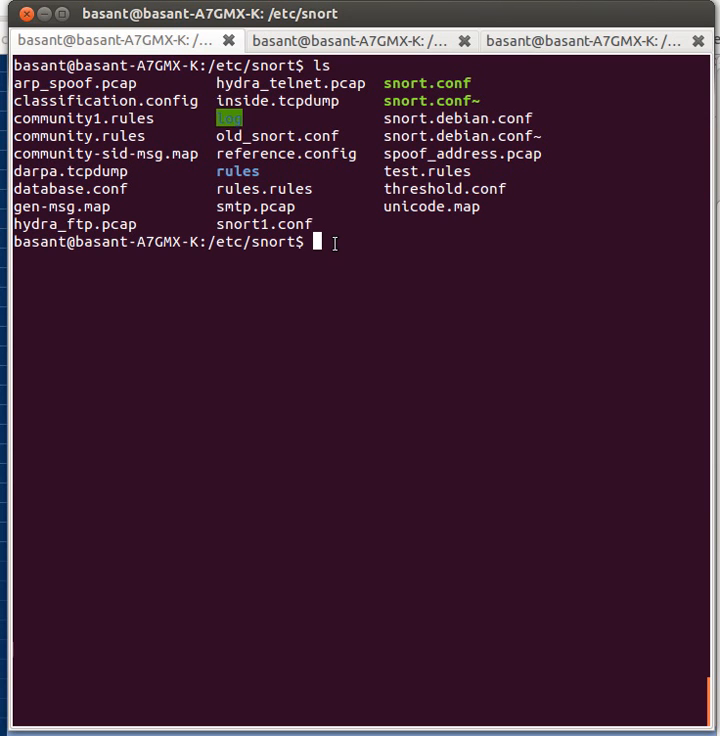
- Run 'sudo snort -r darpa.tcpdump -c snort.conf' from /etc/snort to start processing the capture
text(sudo snort -r darpa.tcpdump -c snort.conf)
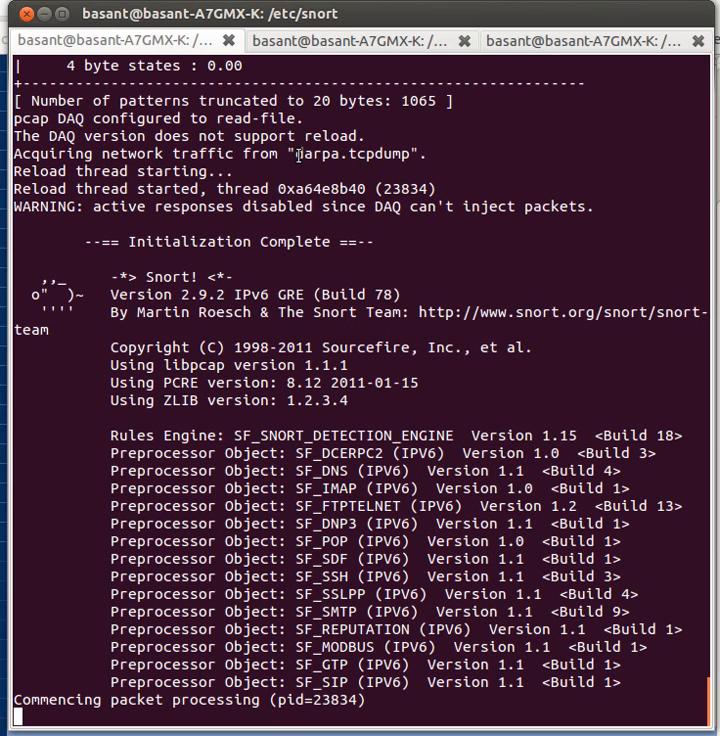
double_click(350, 154)
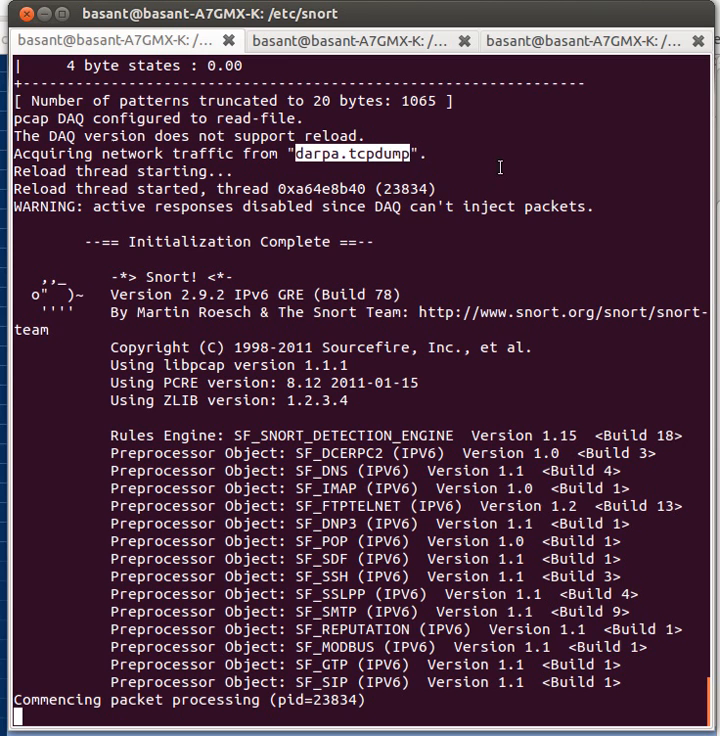
mouse_move(442, 710)
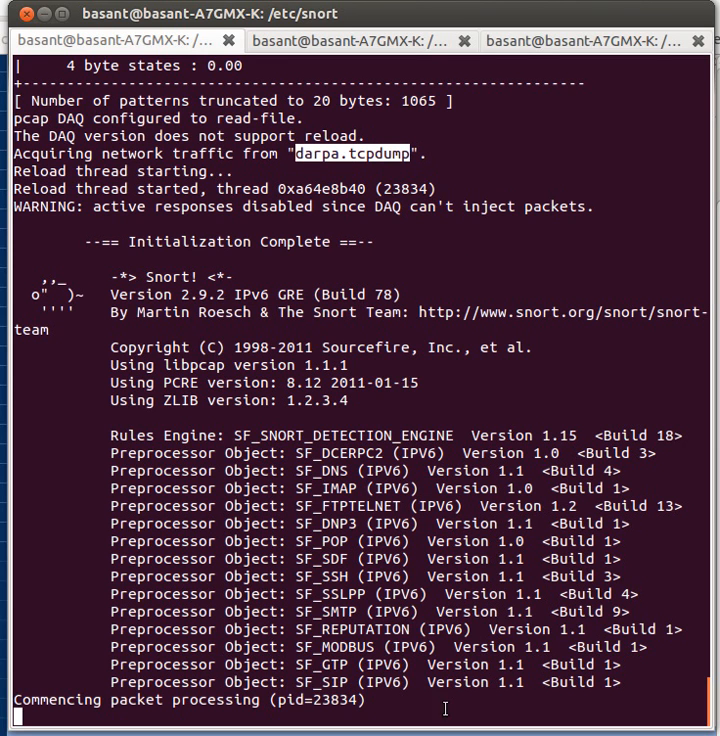
mouse_move(444, 558)
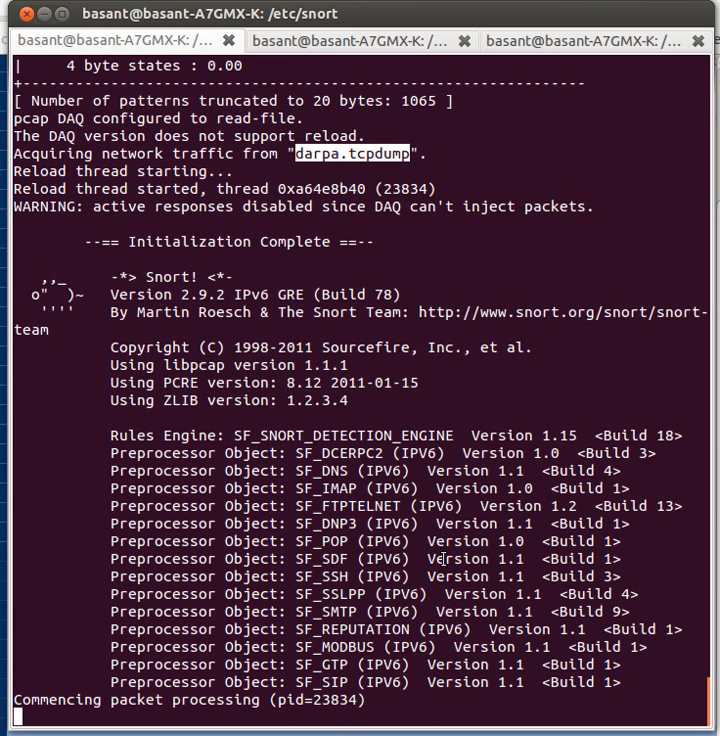
mouse_move(452, 268)
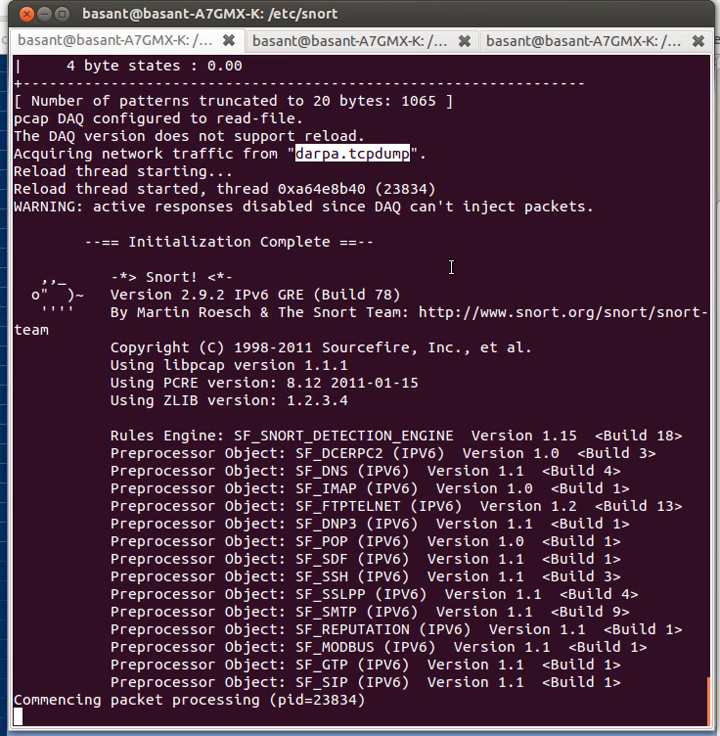
mouse_move(490, 356)
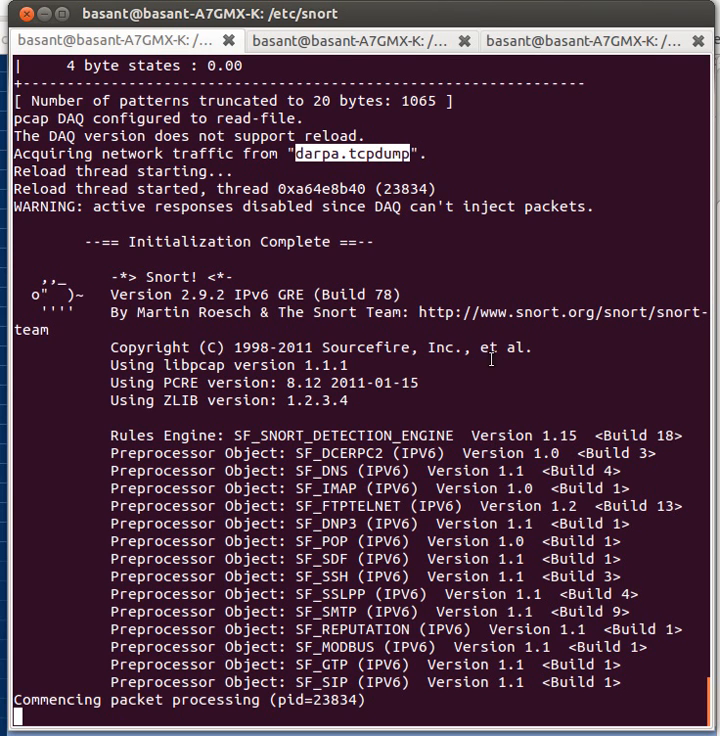
click(360, 40)
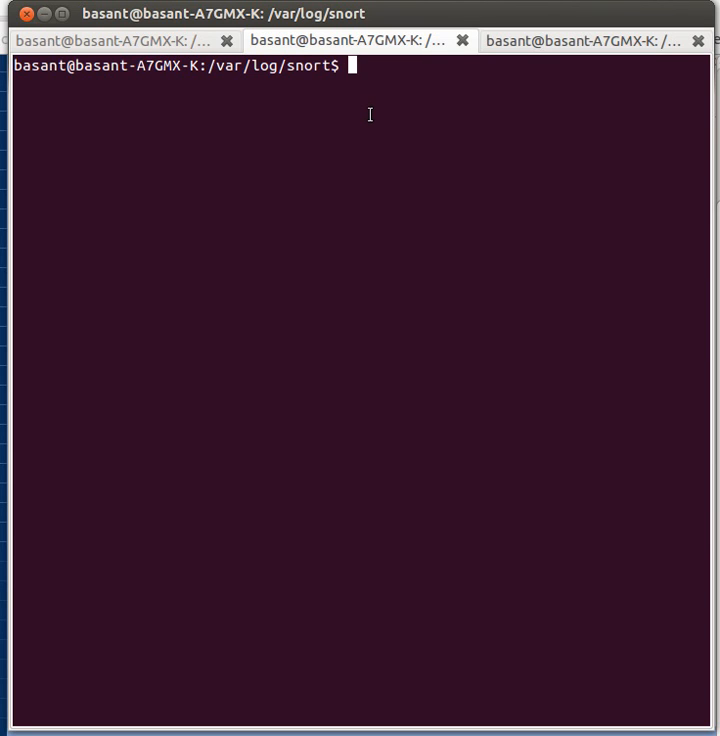
mouse_move(180, 44)
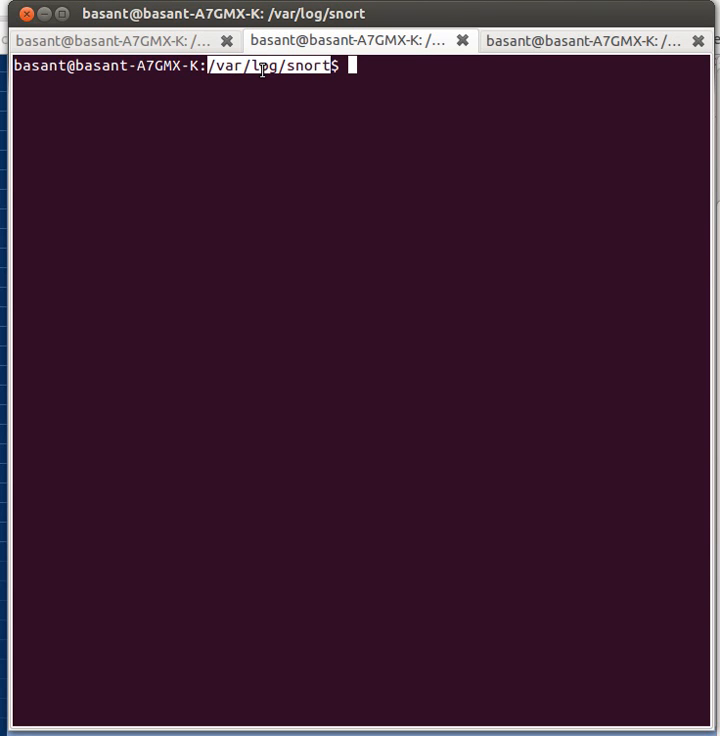
mouse_move(292, 72)
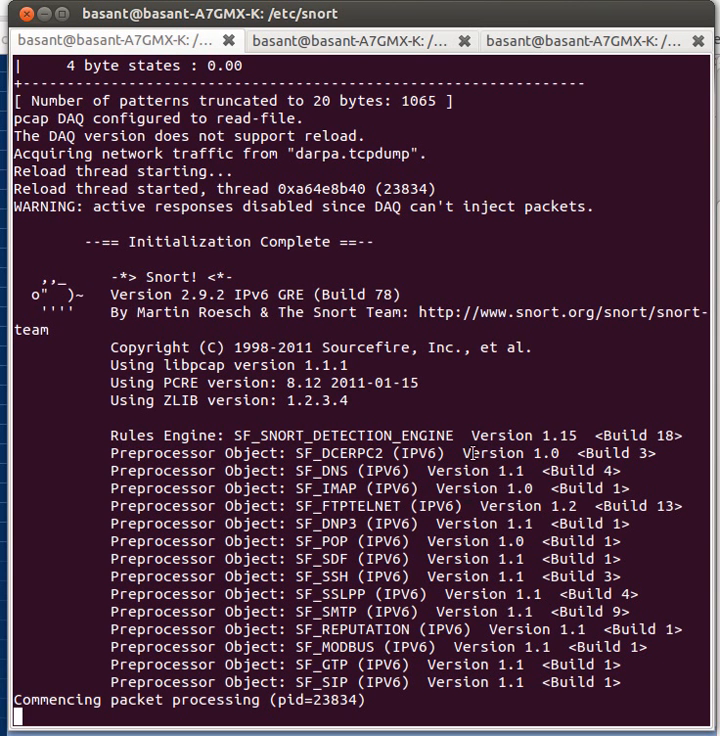
mouse_move(426, 520)
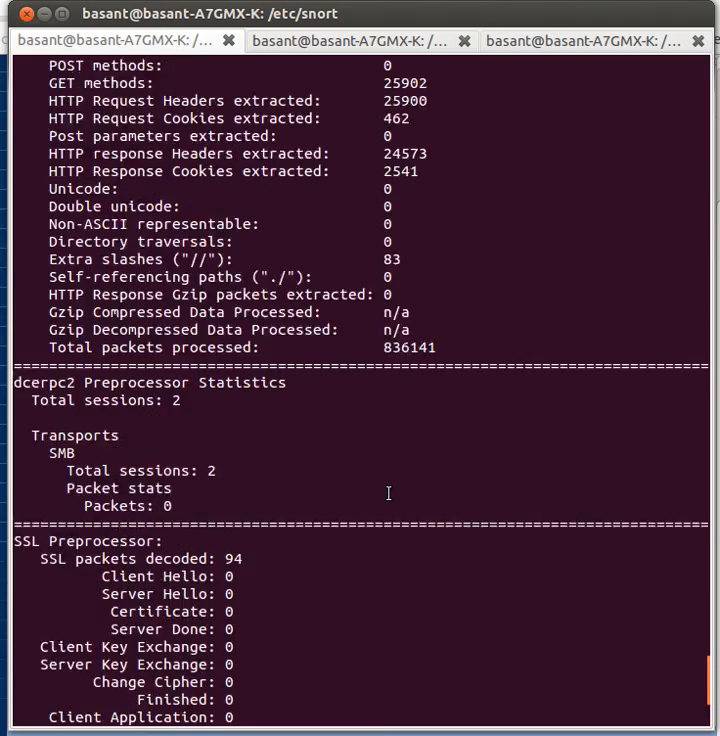
- Scroll the Snort statistics down to the Packet I/O Totals: 2,291,319 packets in 55 seconds, none dropped
scroll(down, 3)
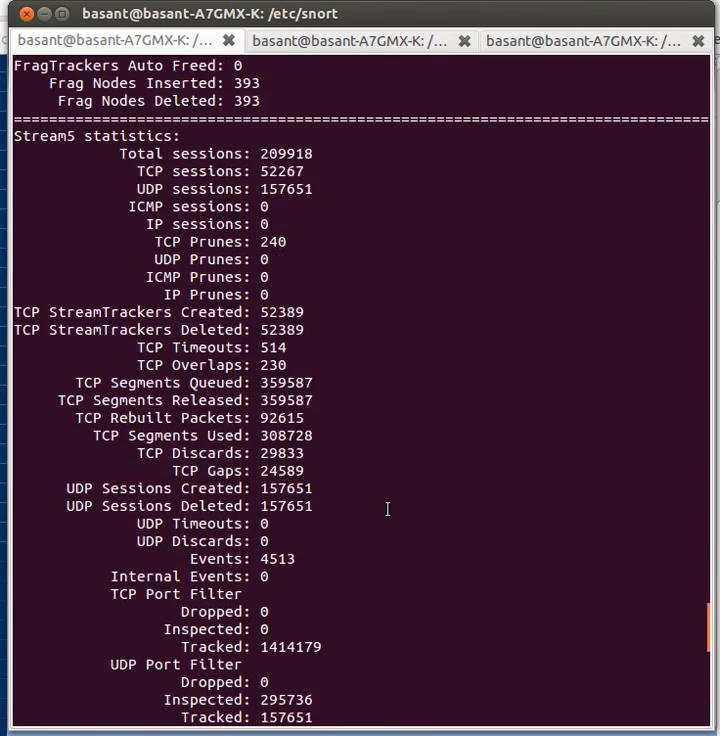
scroll(down, 3)
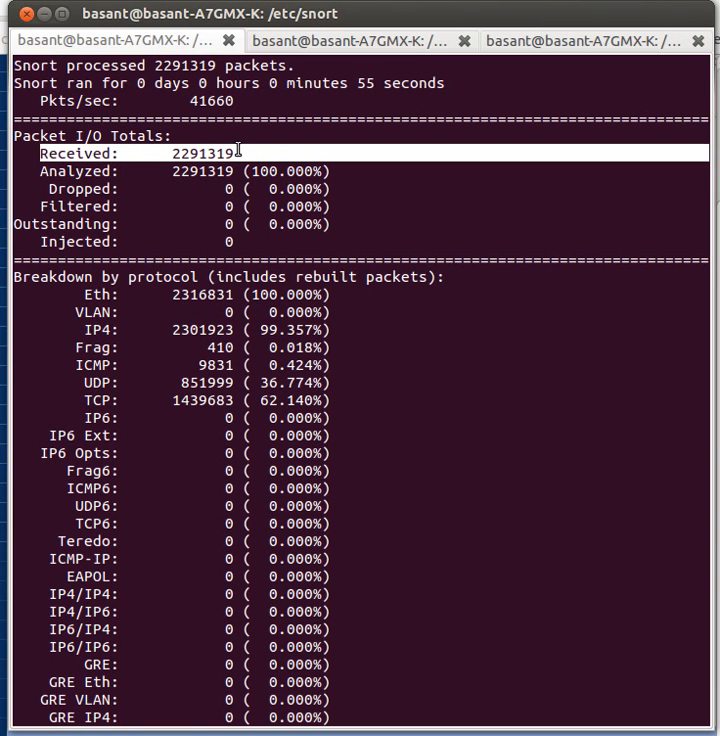
- Highlight the 1679 alerts count in Action Stats and switch to the /var/log/snort session
scroll(down, 3)
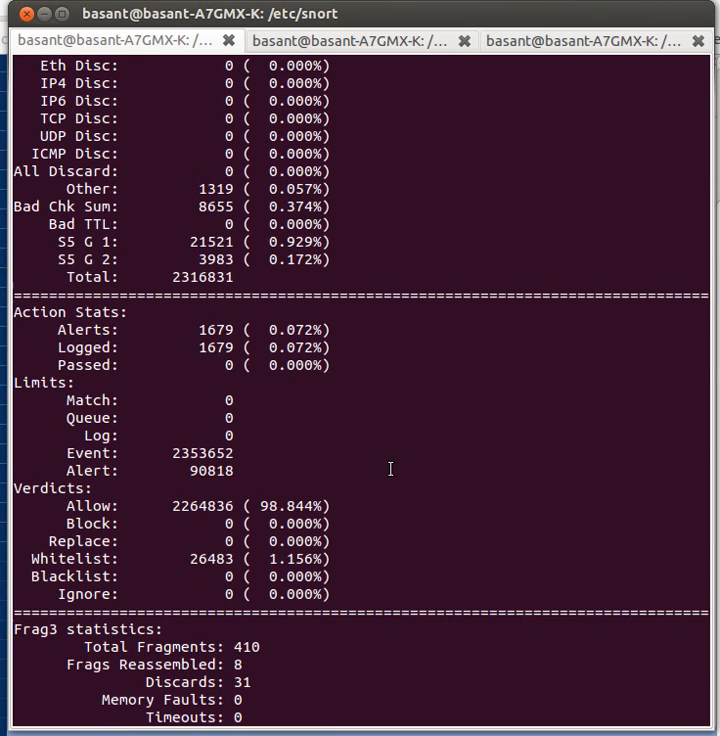
double_click(62, 328)
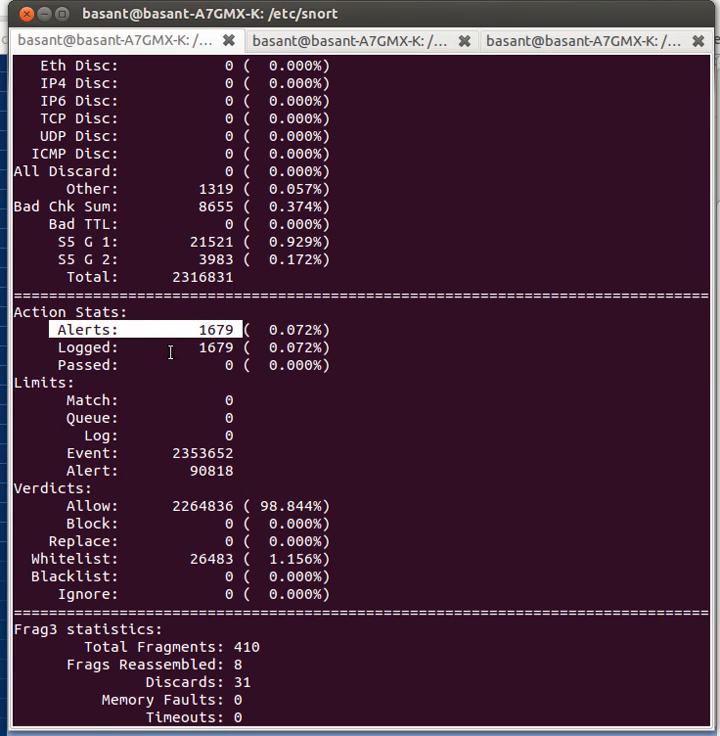
click(344, 42)
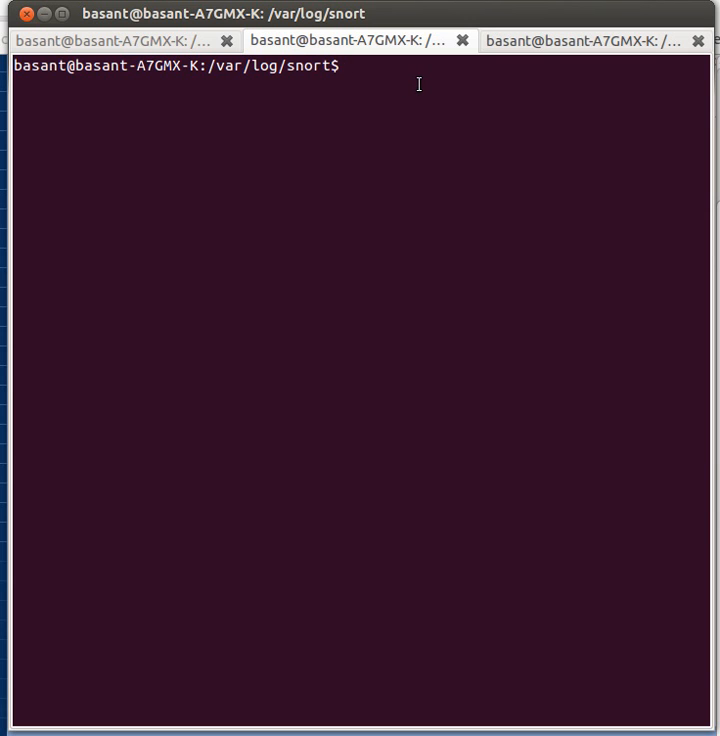
- List /var/log/snort with 'ls' and highlight the alert.1.gz through alert.7.gz archives
text(ls)
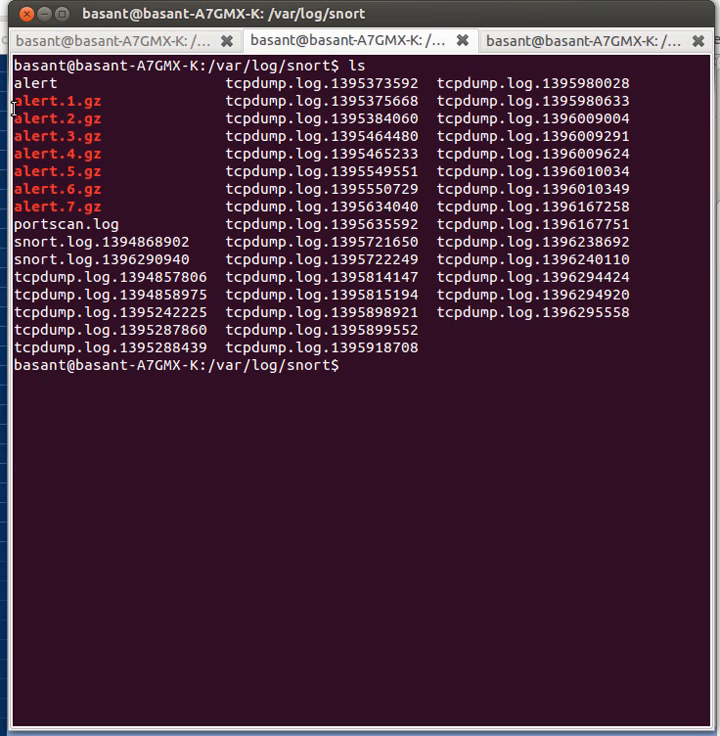
drag(12, 100, 110, 208)
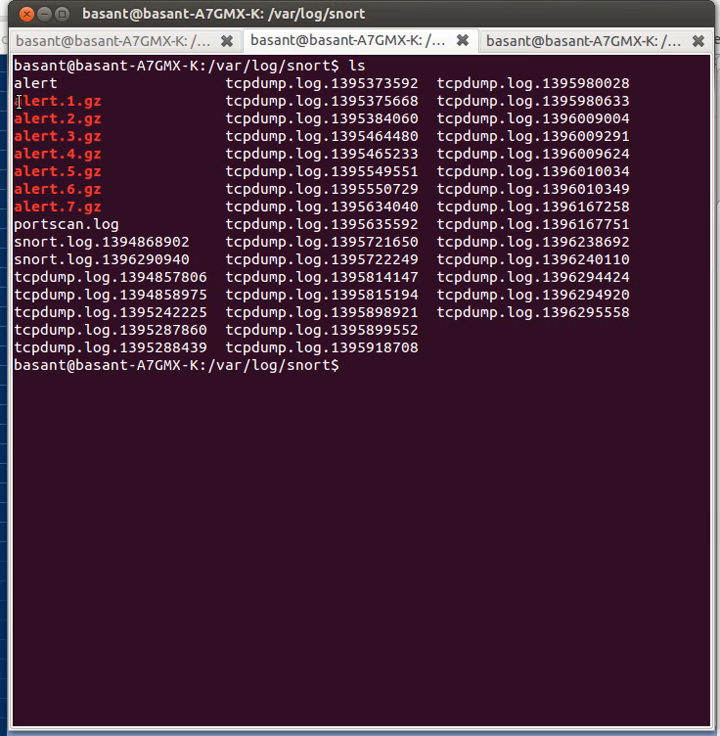
drag(20, 98, 96, 188)
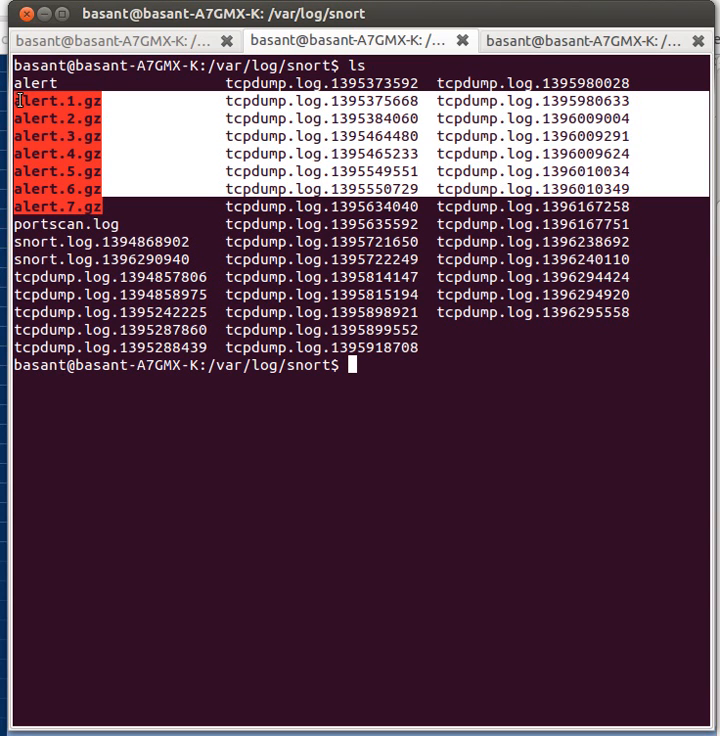
mouse_move(114, 84)
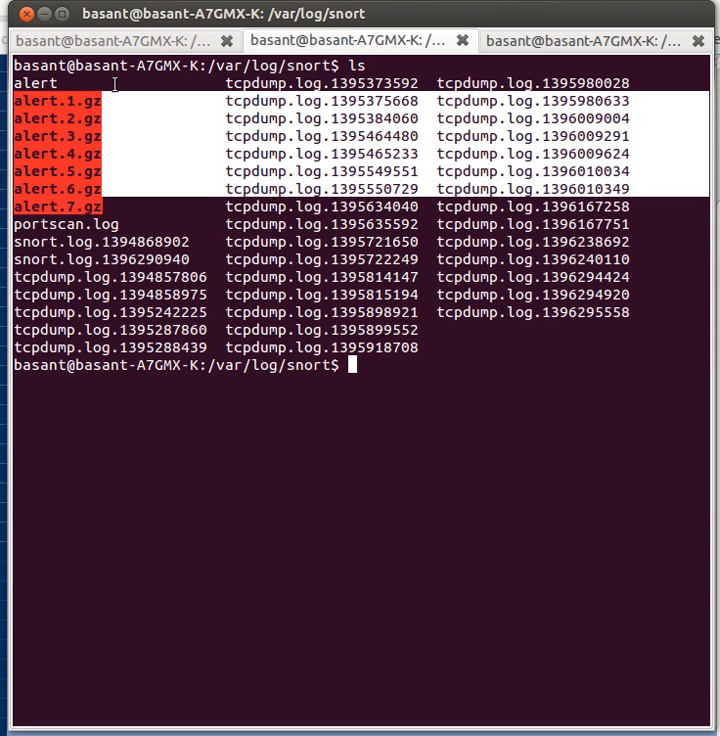
mouse_move(88, 128)
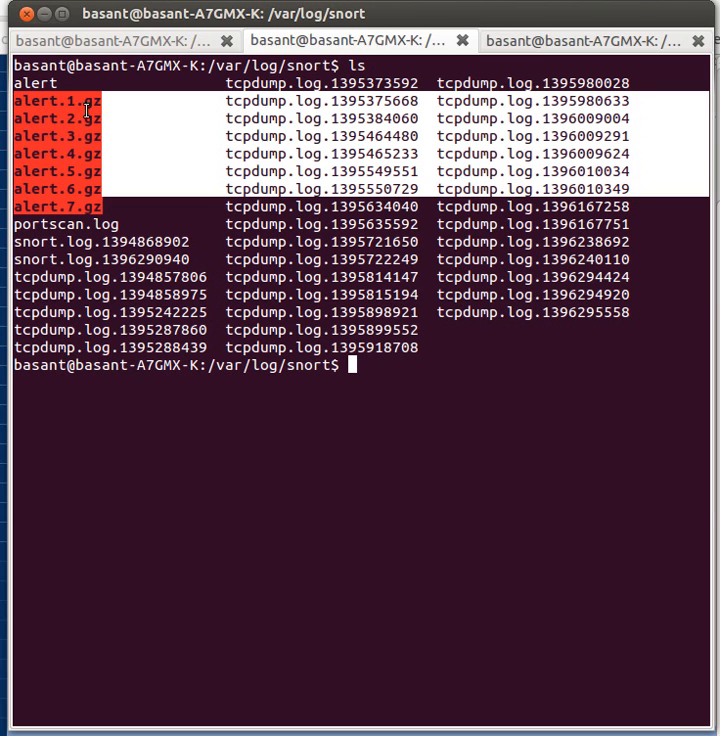
mouse_move(14, 100)
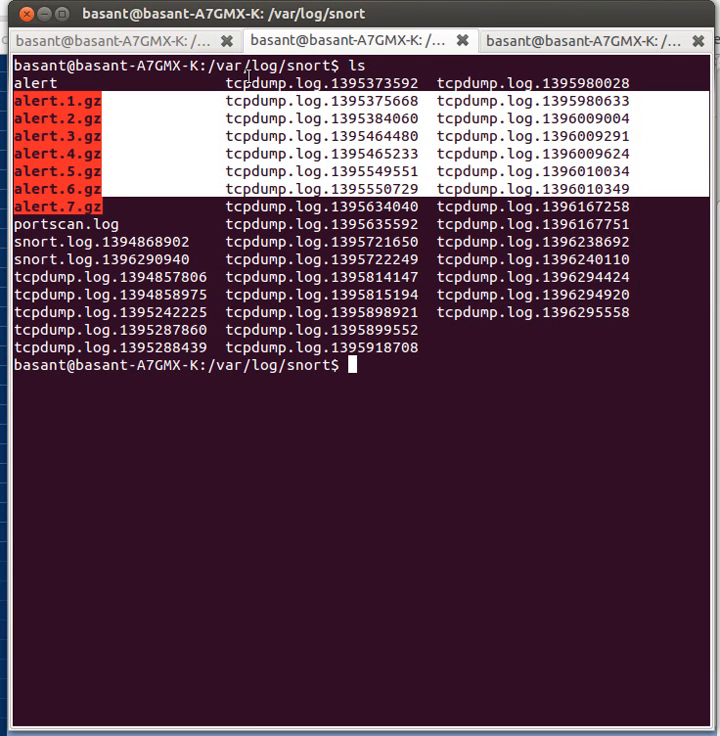
mouse_move(32, 206)
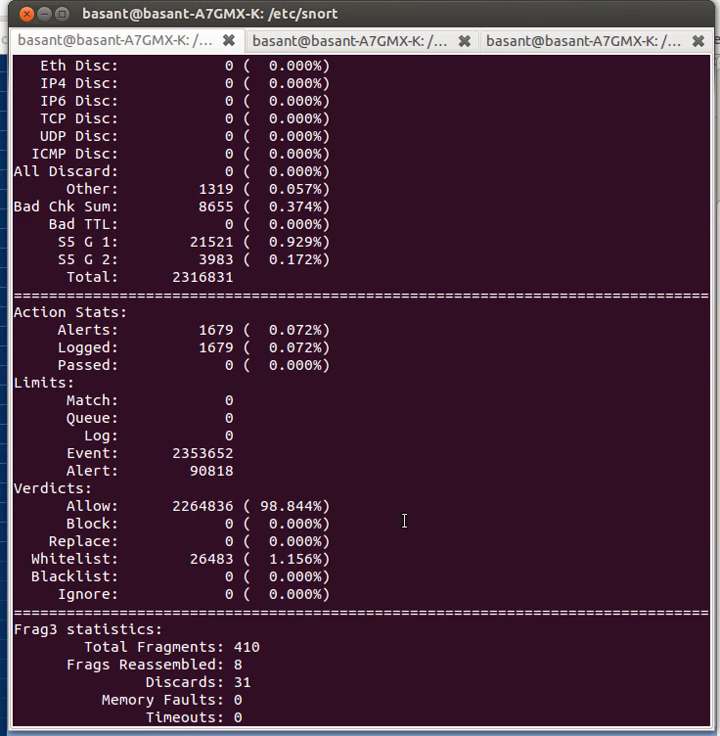
- Scroll the Snort session through Action Stats verdicts and the Frag3 statistics of 410 fragments
scroll(down, 3)
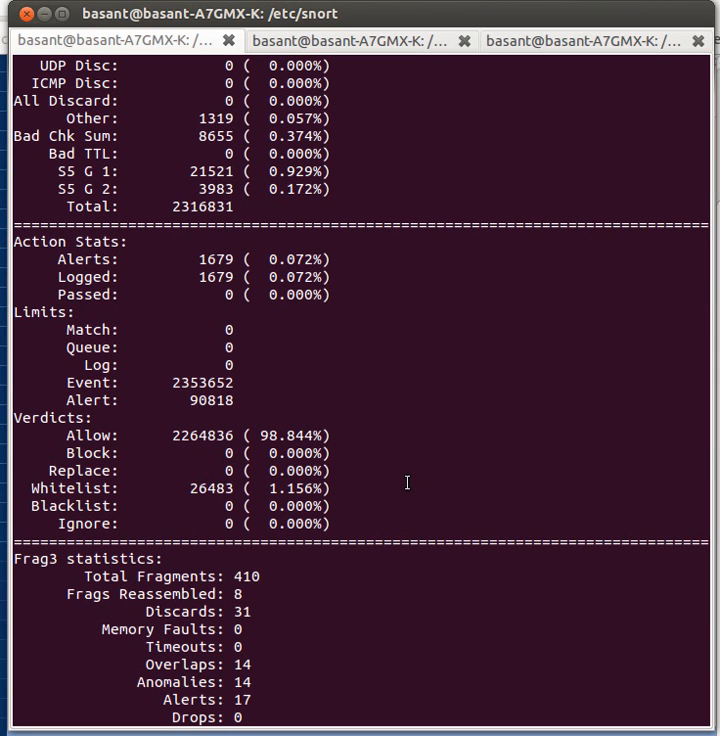
mouse_move(476, 504)
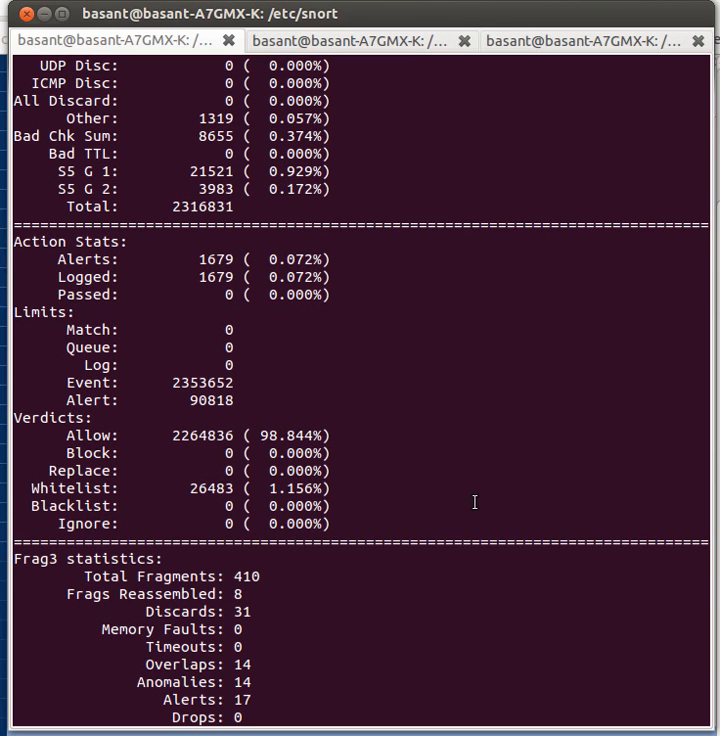
mouse_move(470, 454)
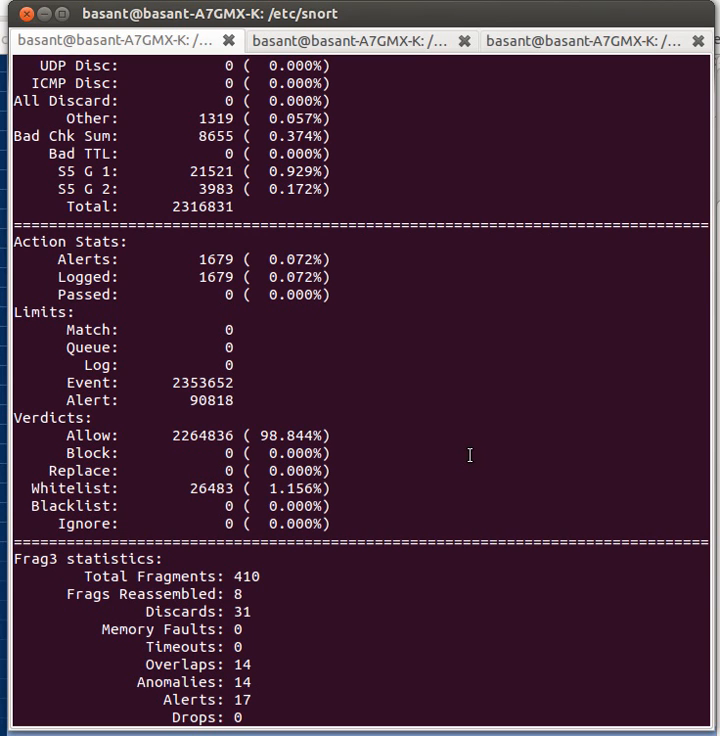